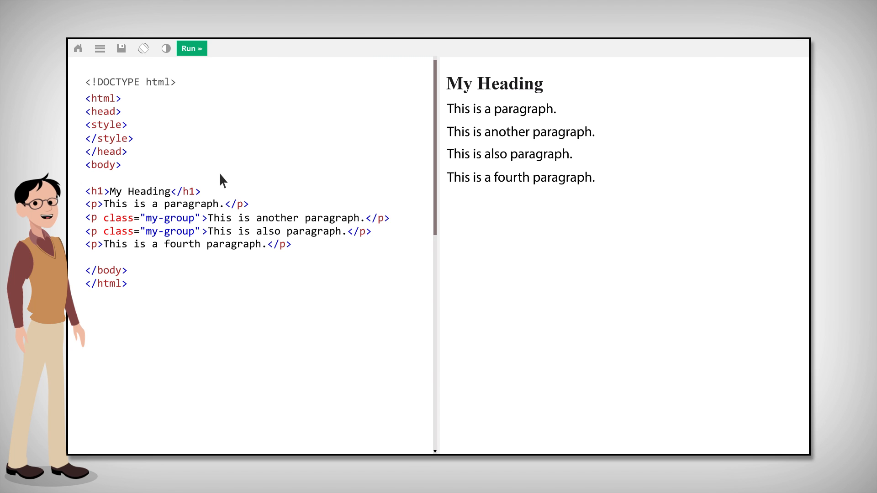
Write a .my-group rule with background-color: red inside the style tag
text(.my-group {)
text(background-color: red;)
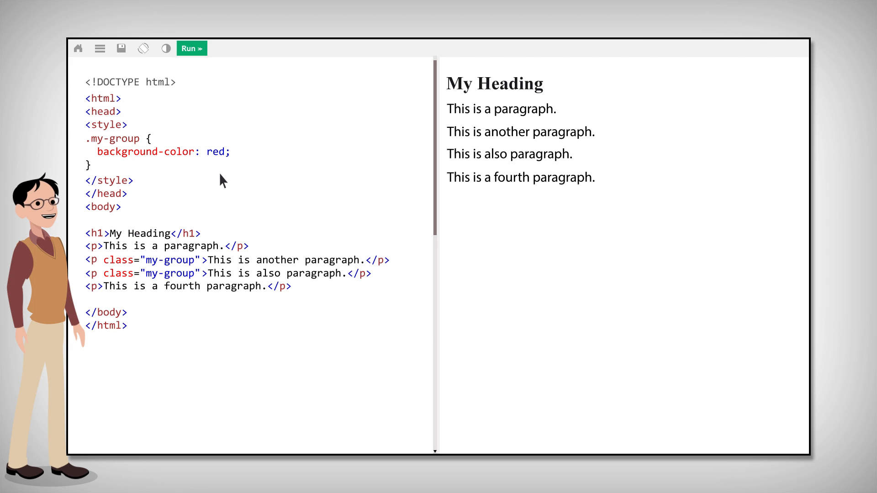
Preview the page, give the h1 class my-group, and rerun to see the red heading
click(192, 48)
text( class="my-group")
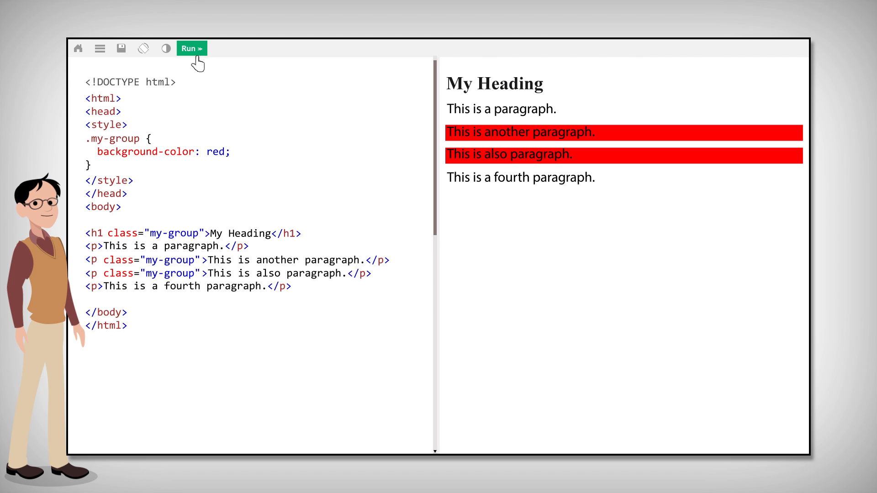
click(191, 48)
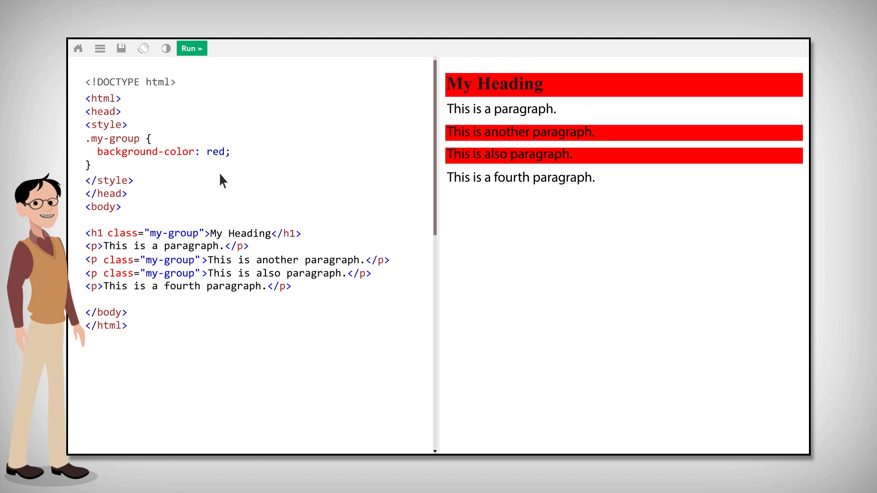
Add 'main' to the h1 class attribute and start a .main rule for white 75px text
text(ma)
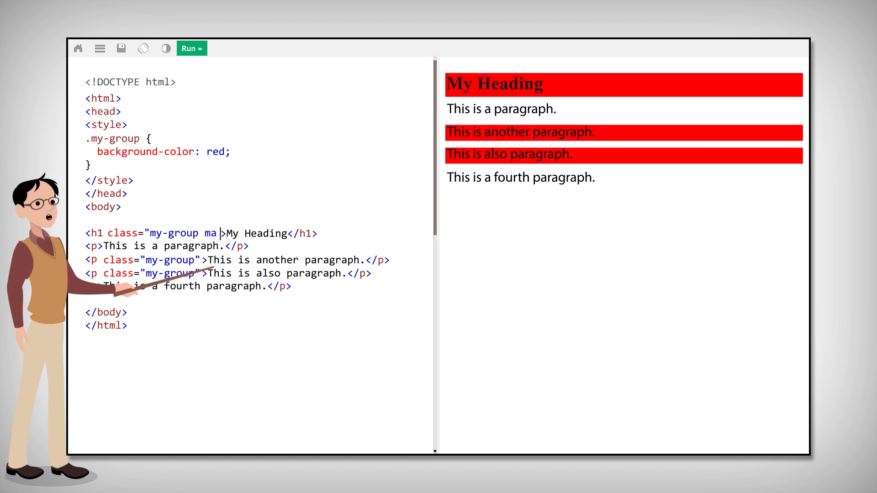
text(in)
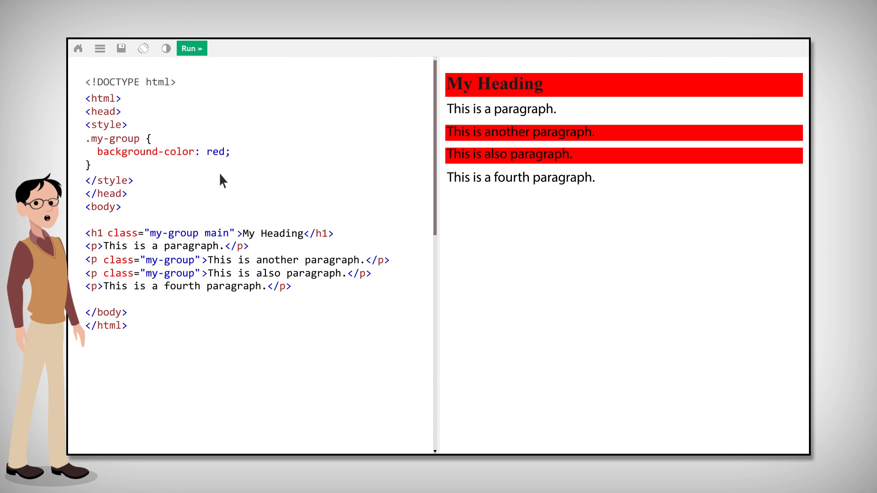
text(.main {)
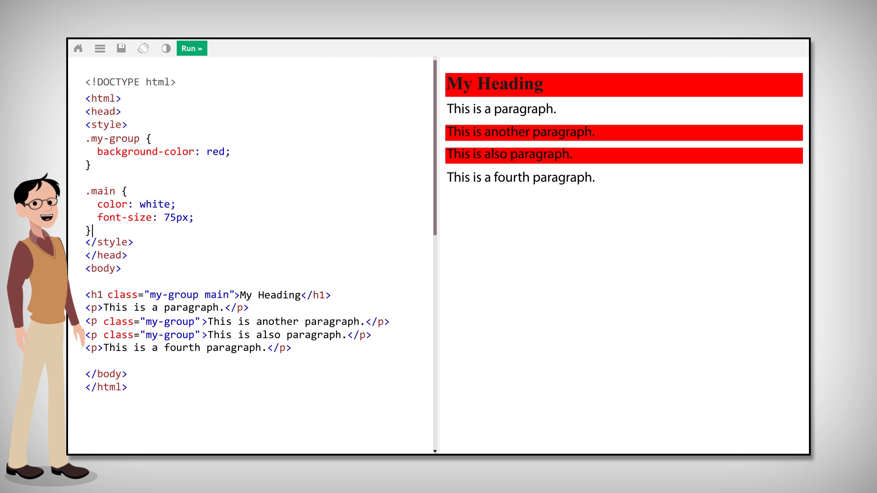